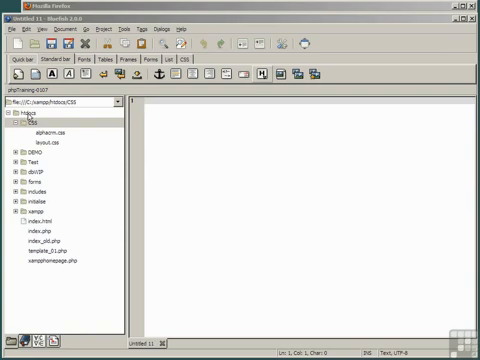
Open alphacrm.css from the htdocs CSS folder in the editor
click(33, 124)
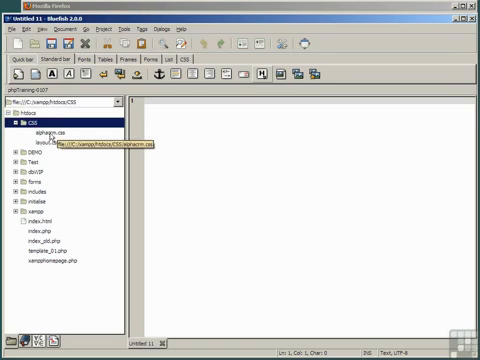
double_click(52, 131)
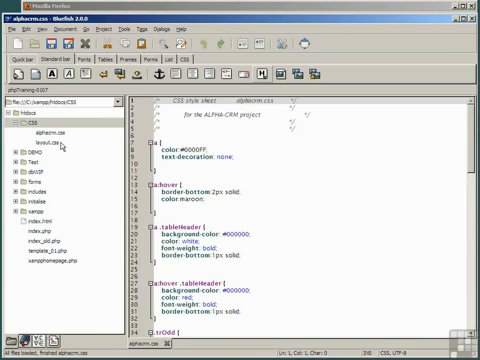
Scroll through alphacrm.css to check the inserted .pad60, .pad120 and .mainMenuItem rules
scroll(down, 3)
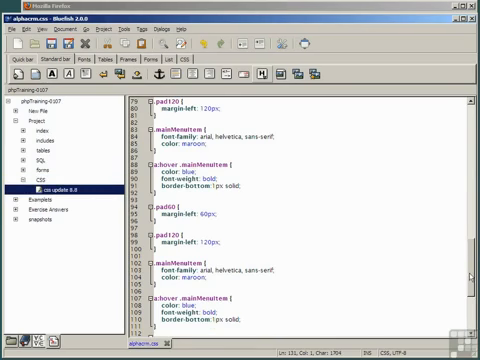
scroll(down, 3)
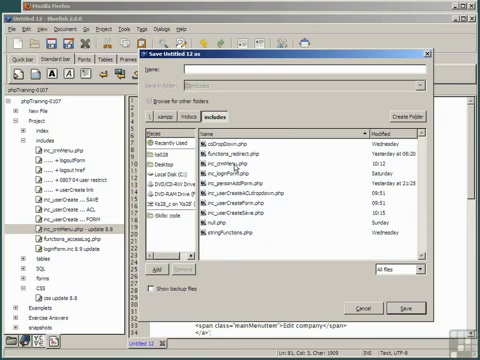
Overwrite inc_crmMenu.php with the new menu code and scroll through it
click(412, 306)
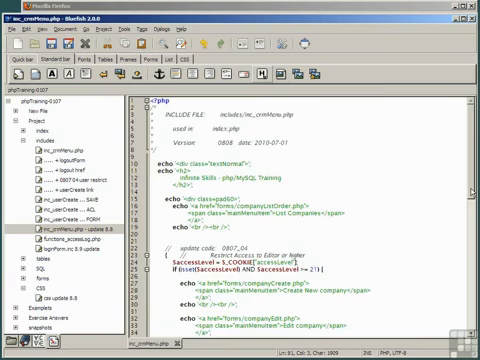
scroll(down, 3)
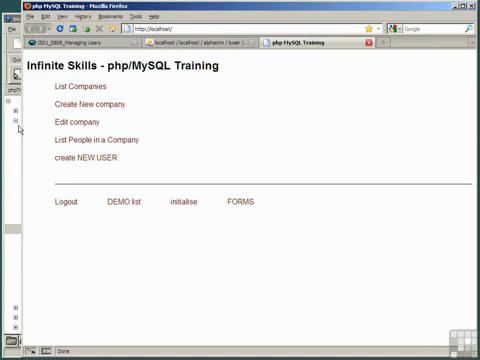
mouse_move(26, 163)
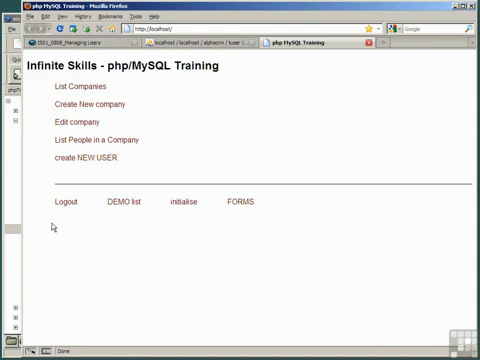
mouse_move(271, 224)
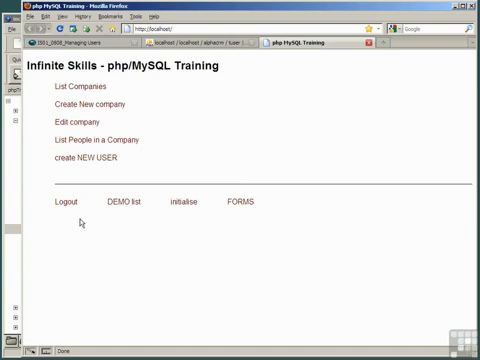
mouse_move(123, 201)
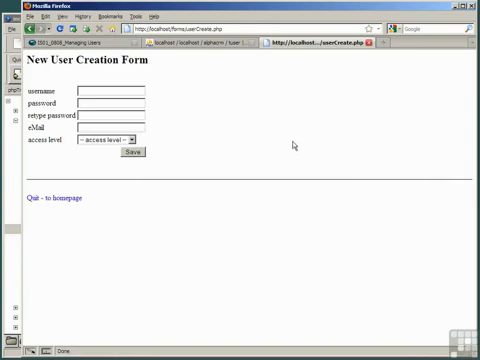
Follow the 'create NEW USER' link on the localhost training home page
click(110, 91)
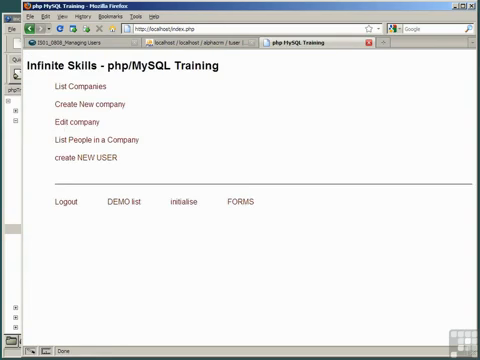
mouse_move(68, 165)
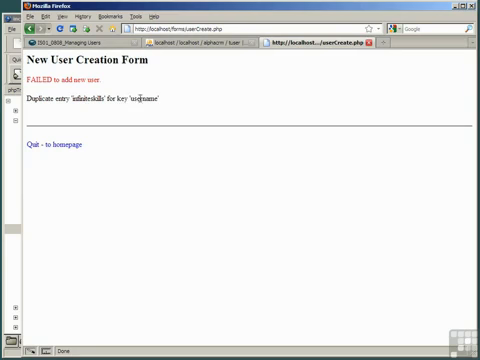
click(33, 146)
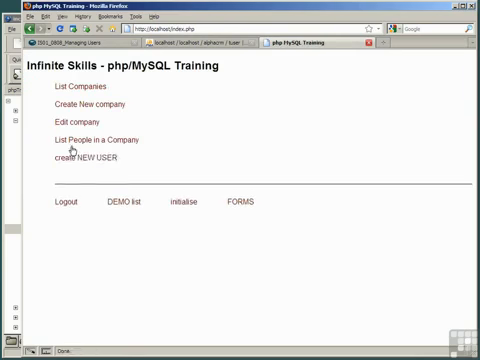